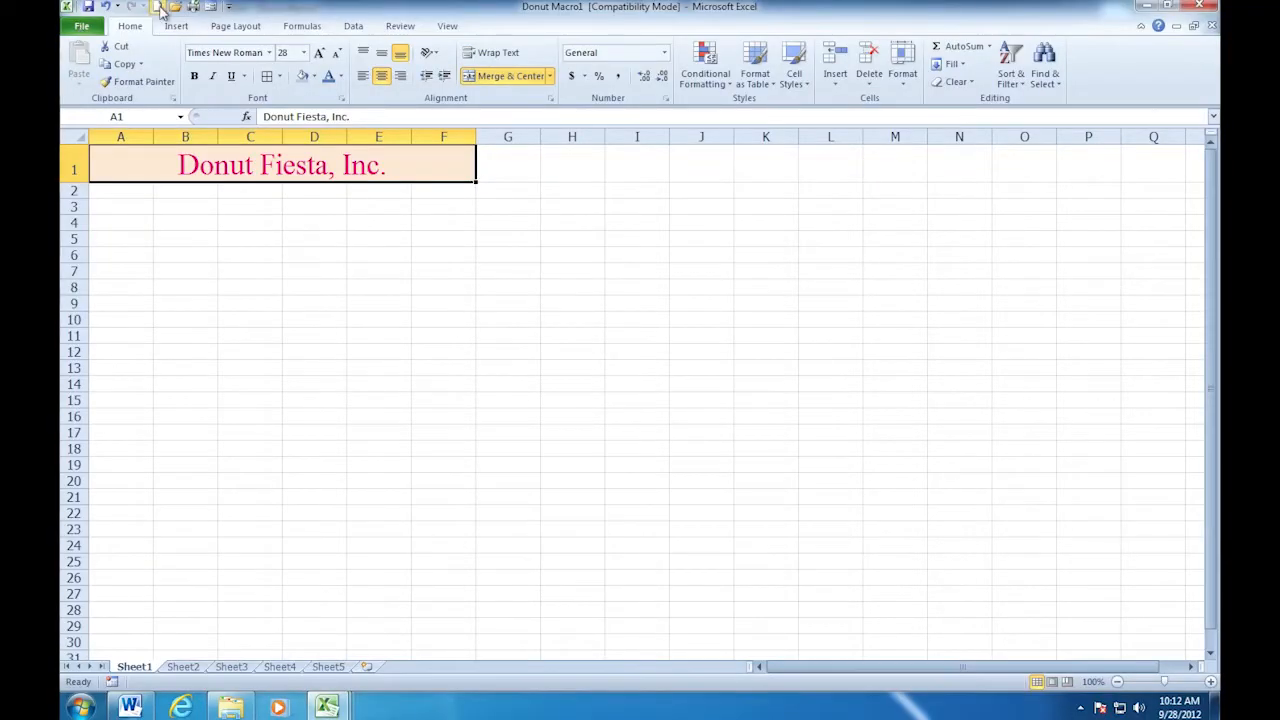
Create a new blank workbook, Book6, from the Quick Access Toolbar.
left_click(162, 7)
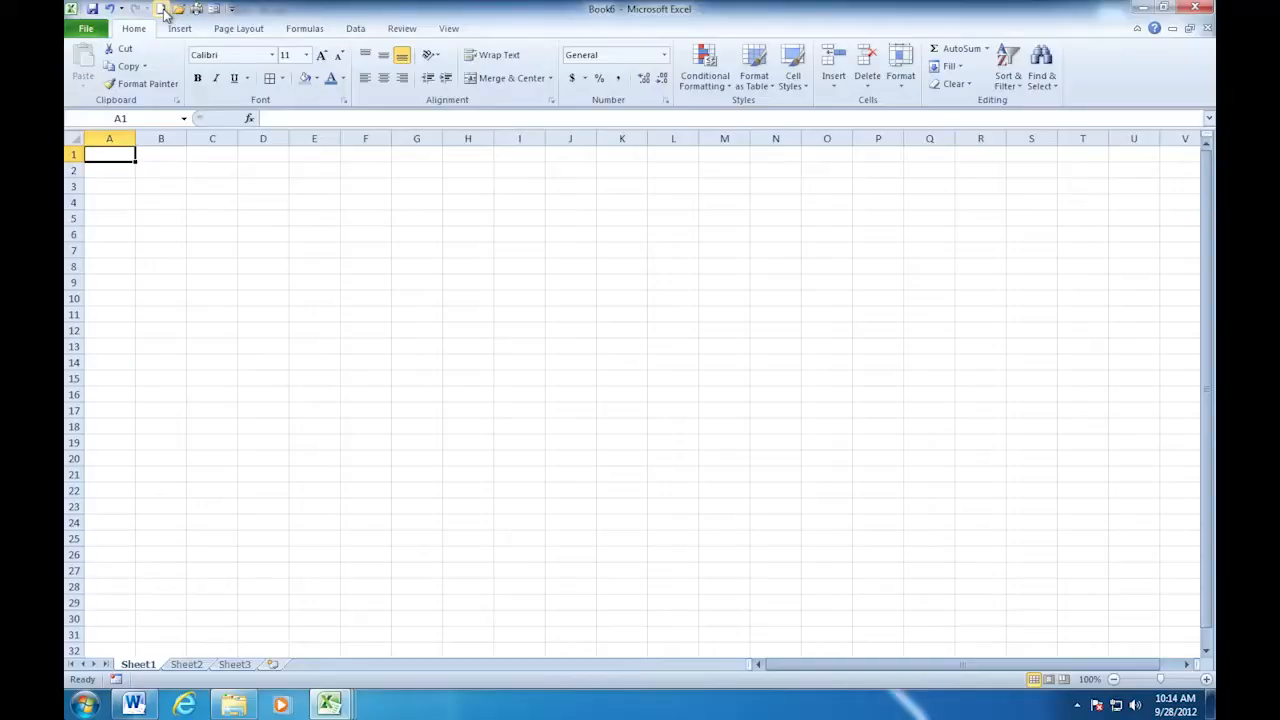
mouse_move(283, 42)
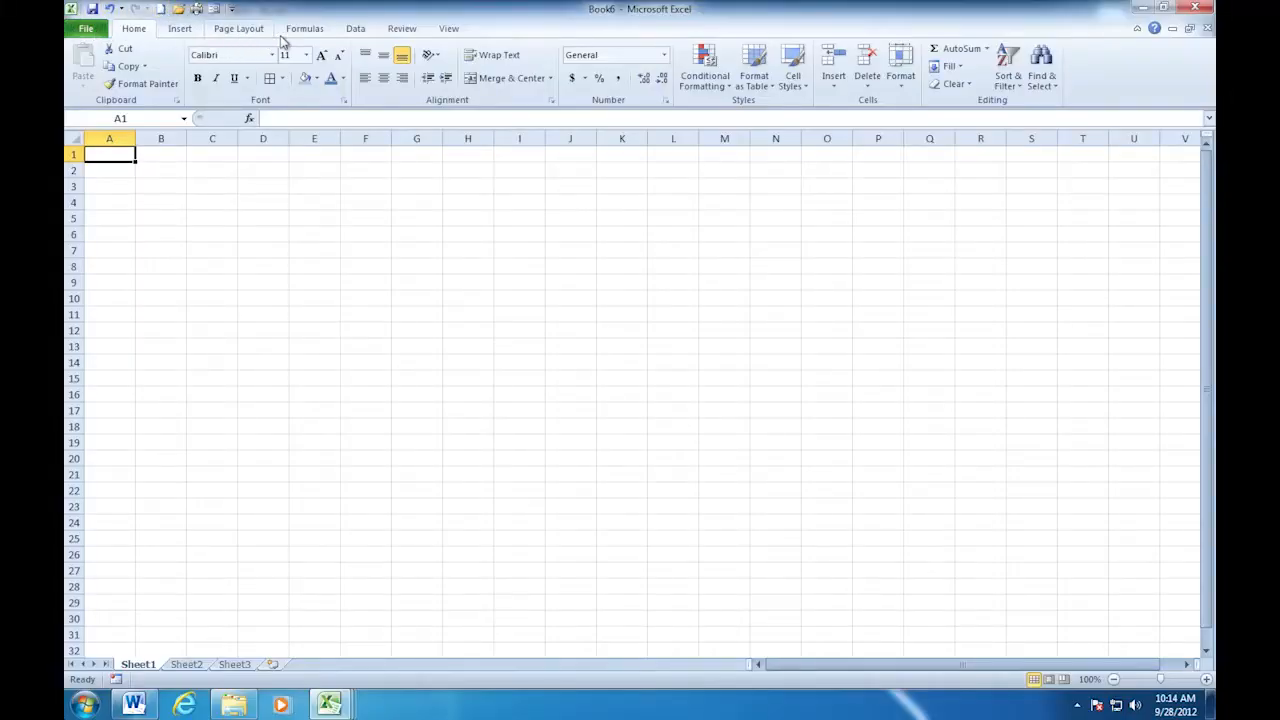
Open the Record Macro dialog for Book6 from the View tab's Macros menu.
left_click(448, 28)
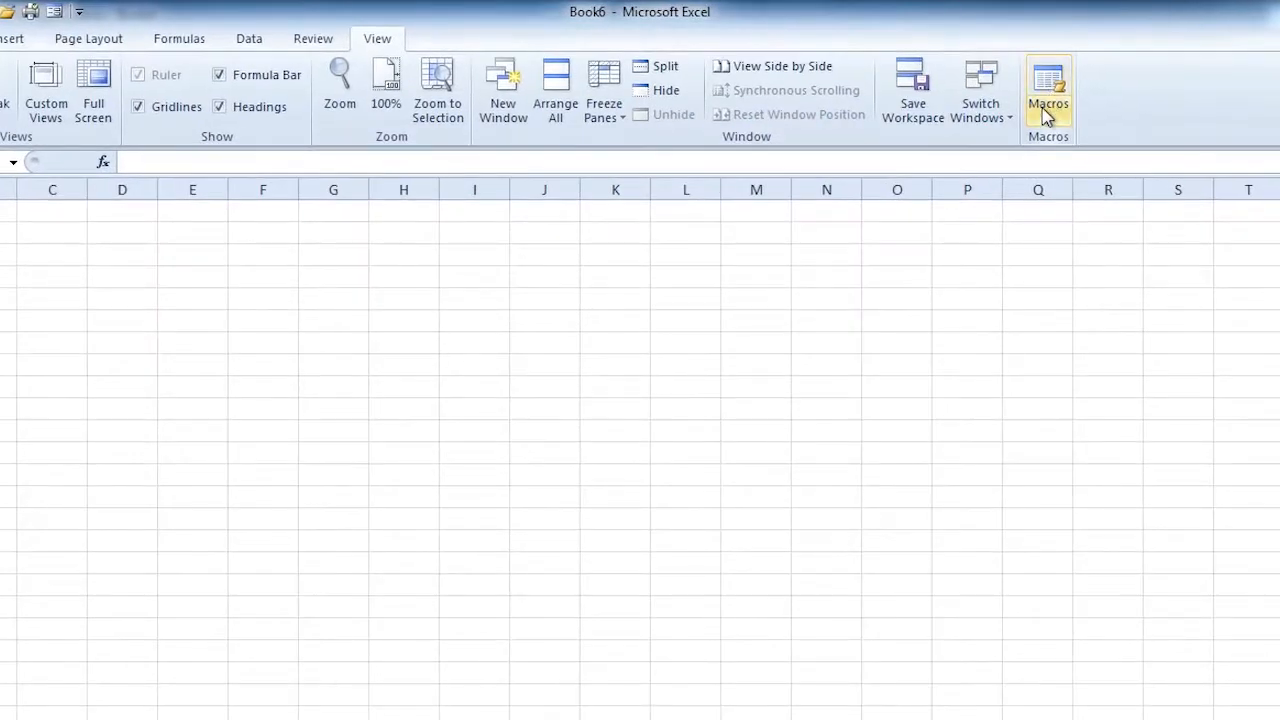
mouse_move(1050, 115)
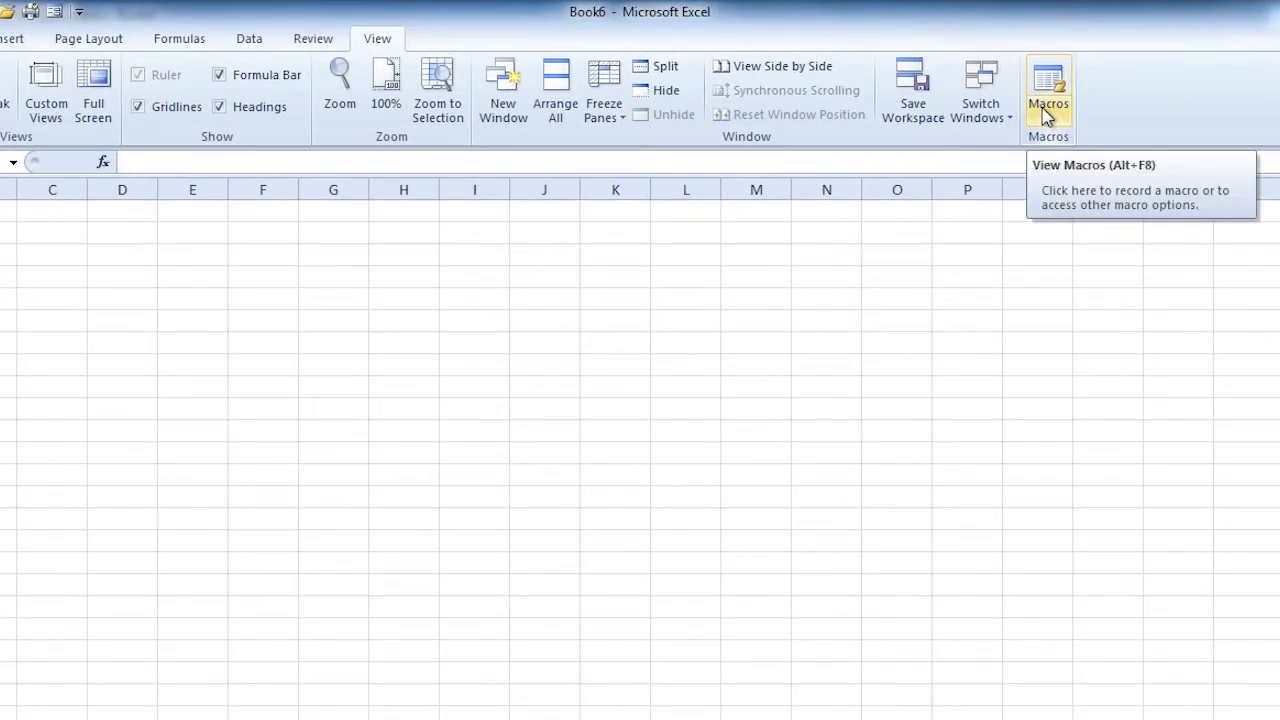
left_click(1048, 103)
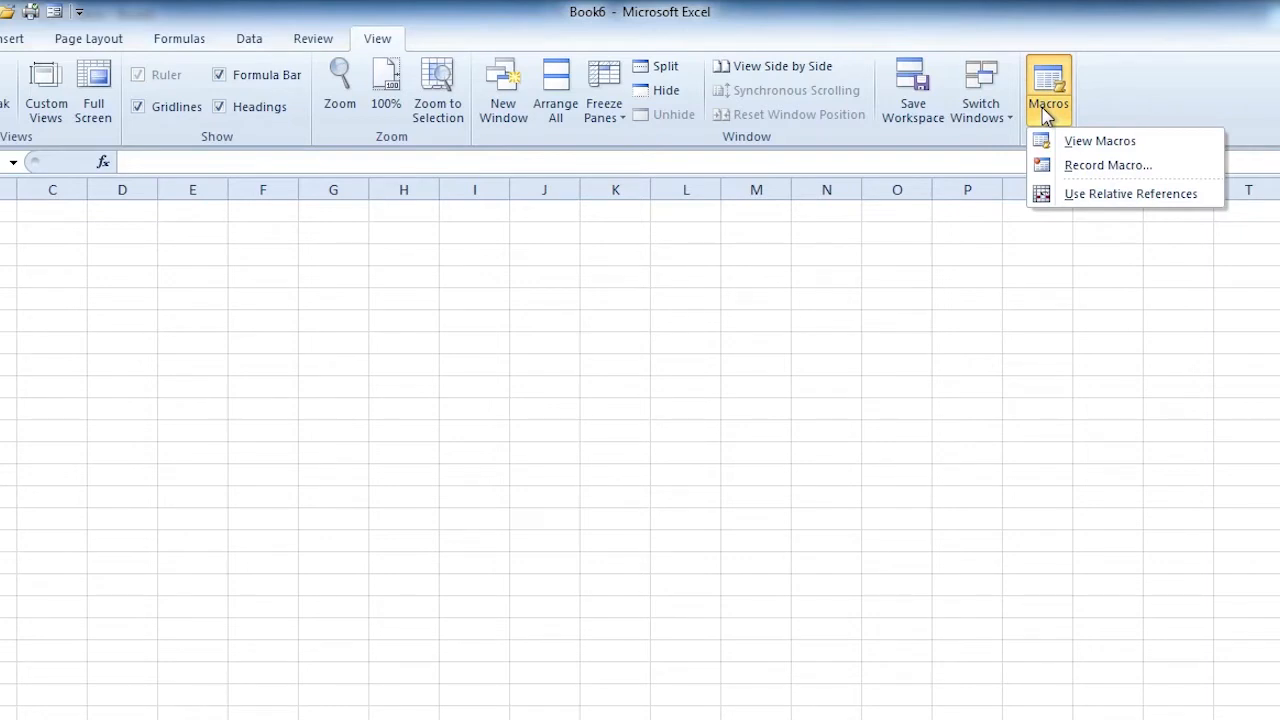
left_click(1109, 165)
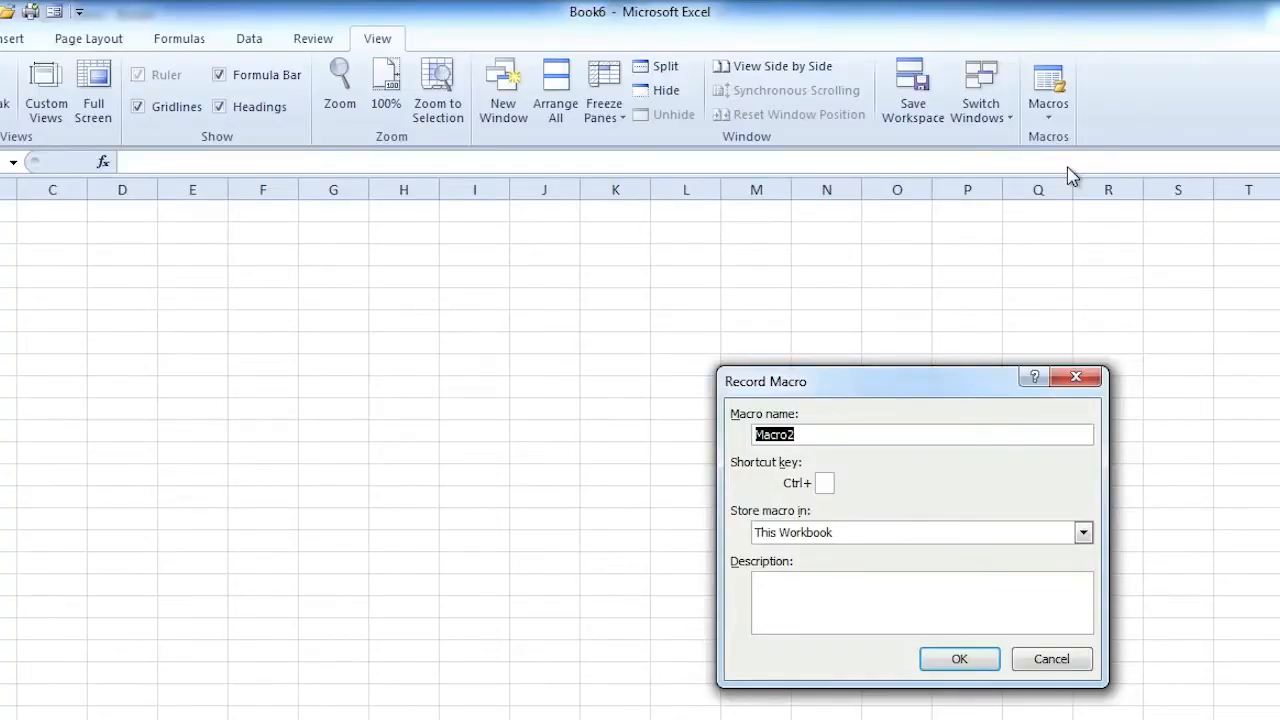
Name the macro Donut_Fiesta_Title and assign shortcut Ctrl+t.
type("Donut_")
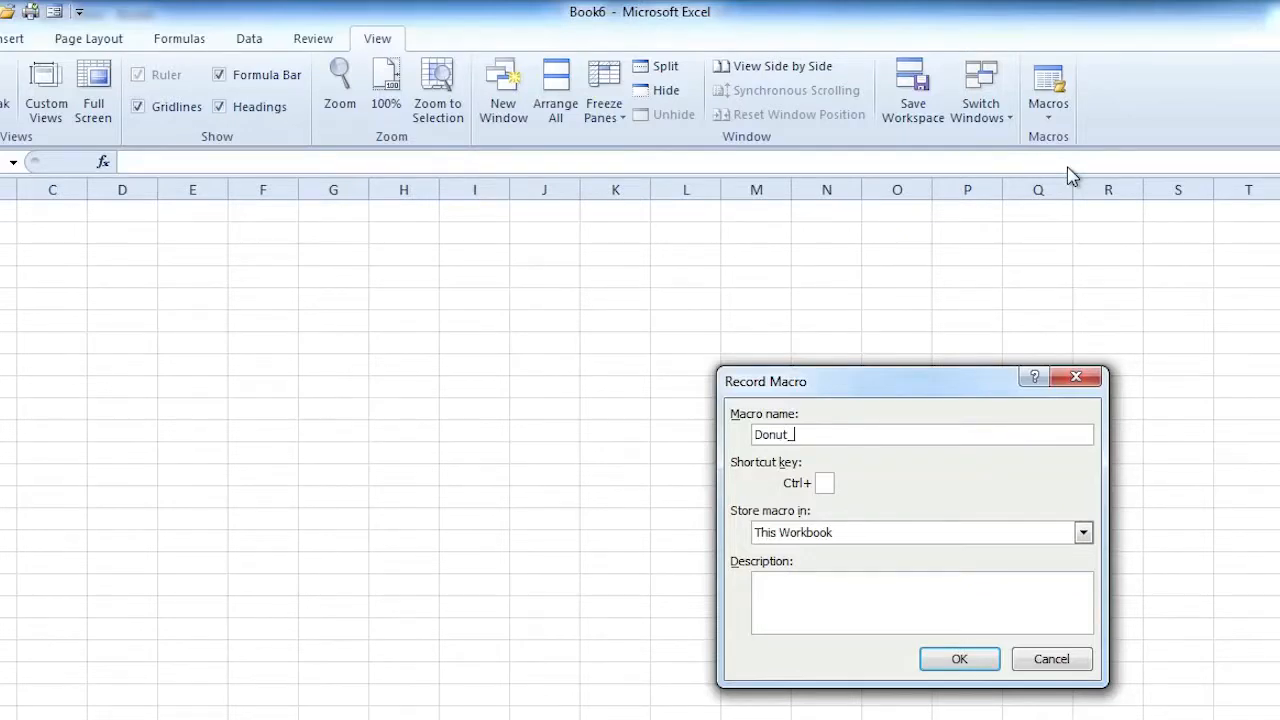
type("Fiesta_")
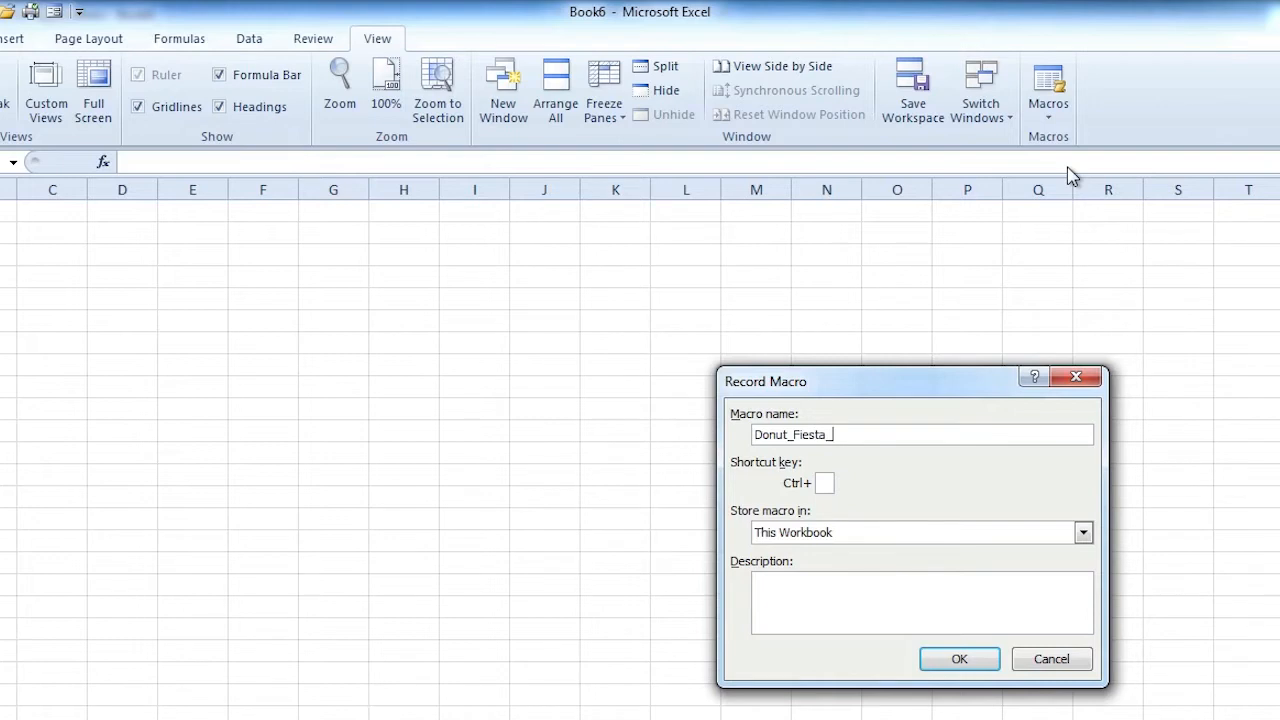
type("Title")
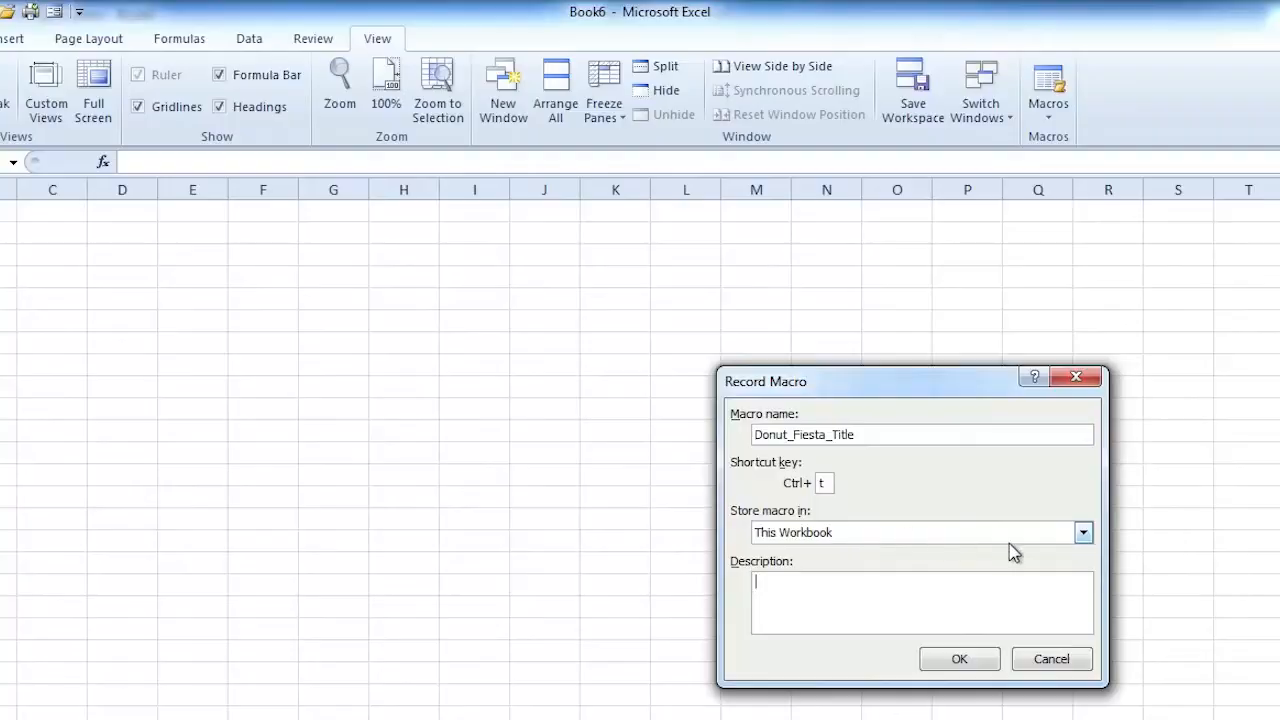
mouse_move(1083, 533)
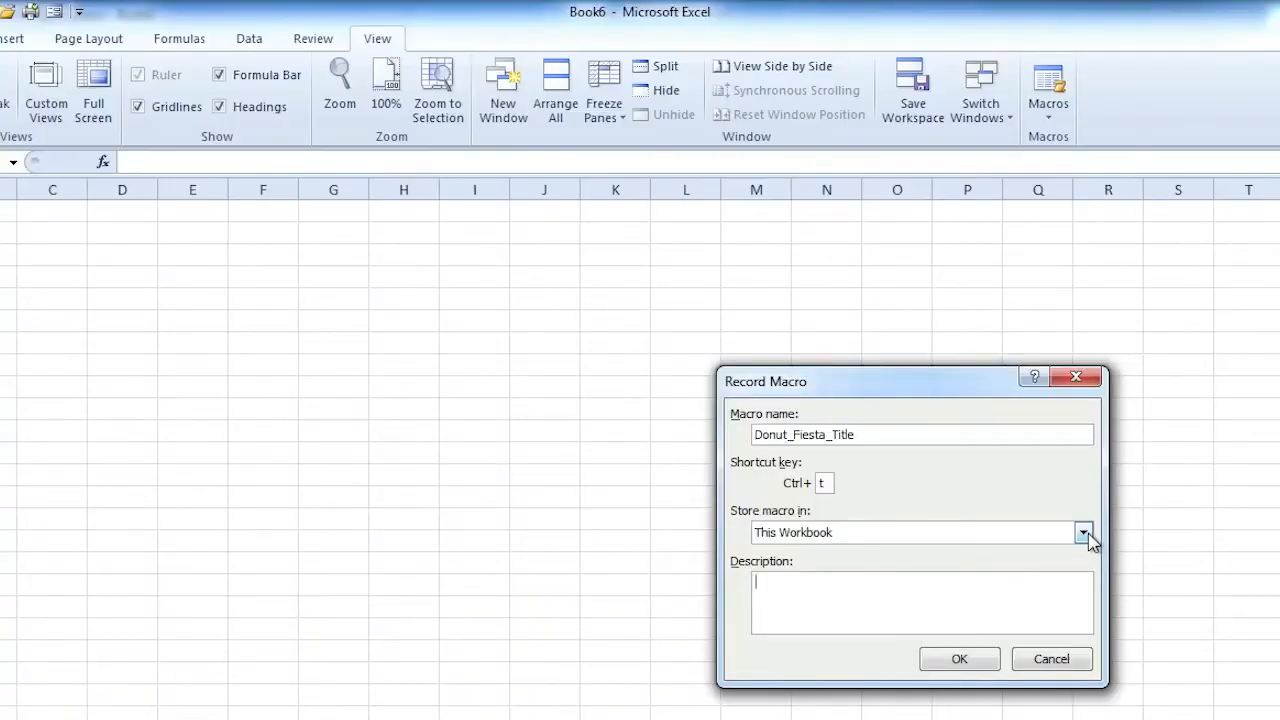
Store the macro in New Workbook, describing it as the title for all Excel files.
left_click(1080, 533)
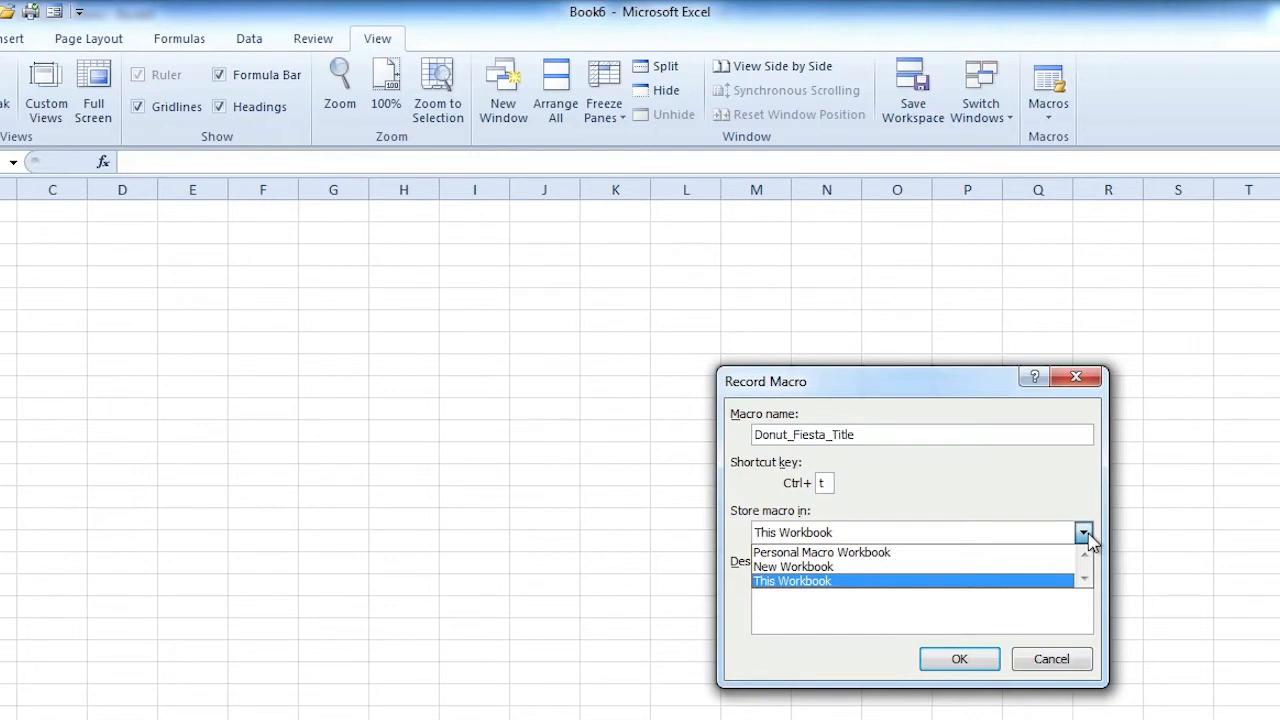
mouse_move(805, 581)
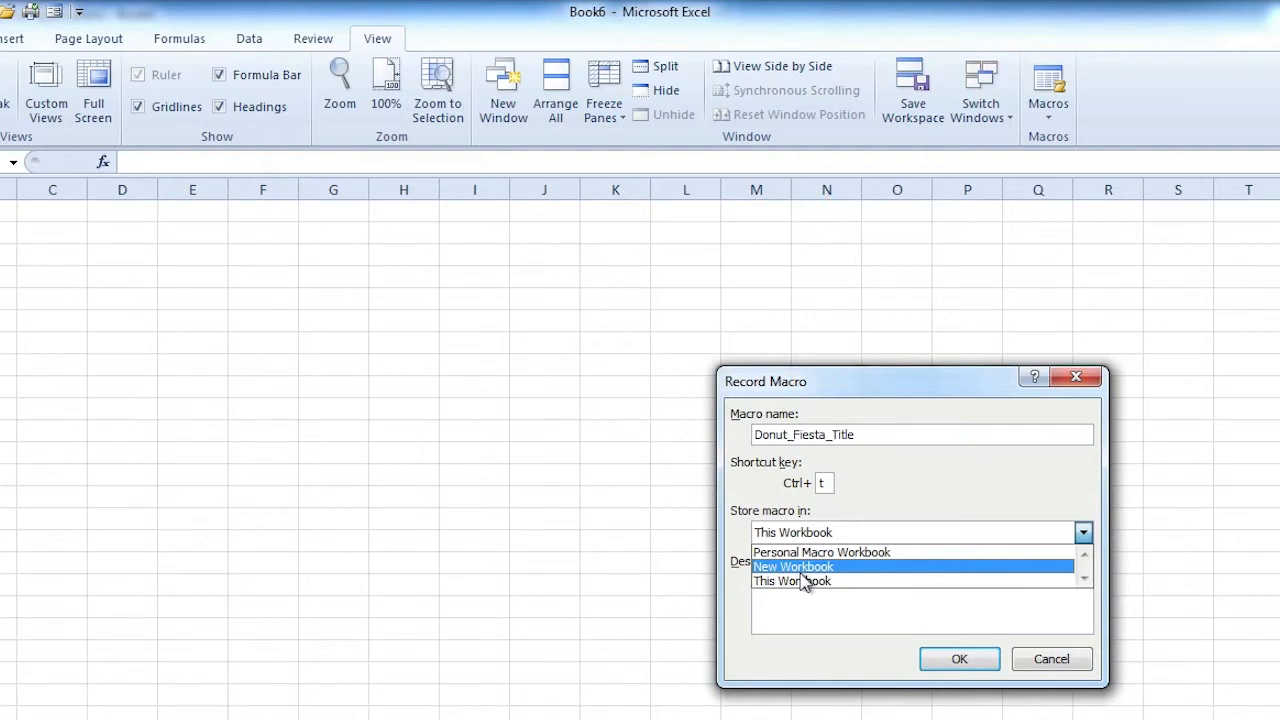
left_click(801, 566)
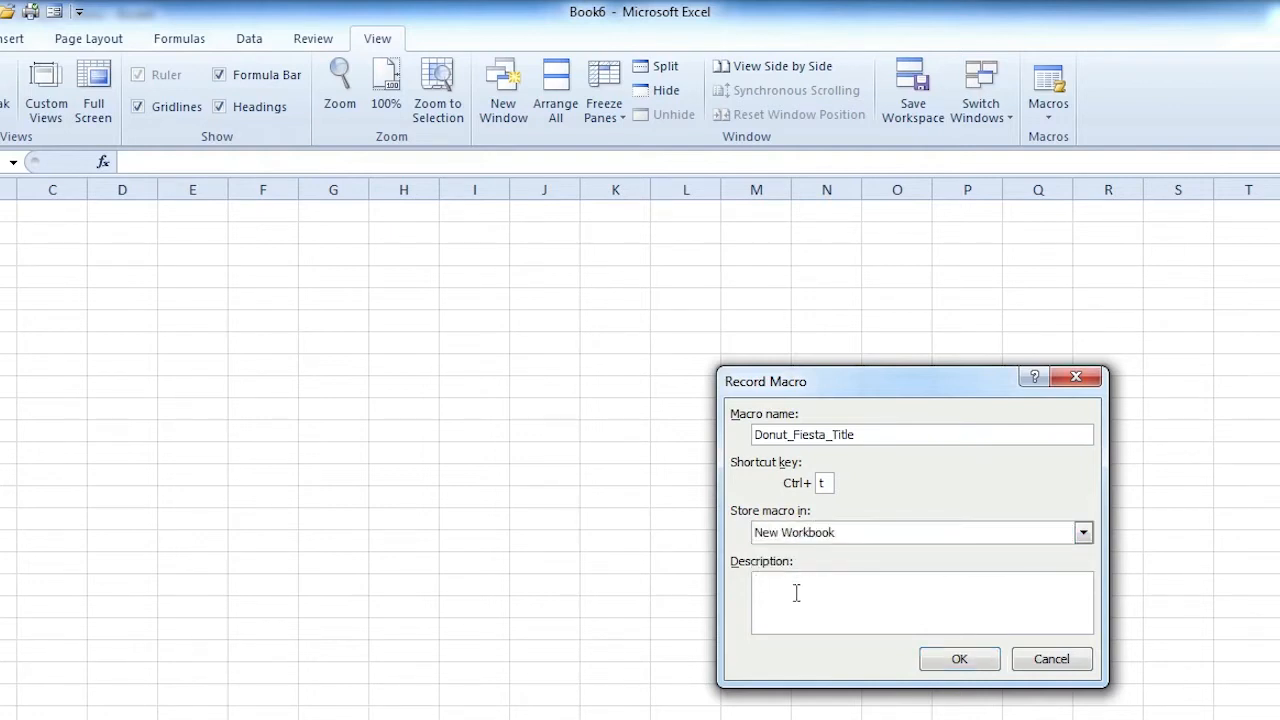
type("This is the title to go at the top of all excel files.")
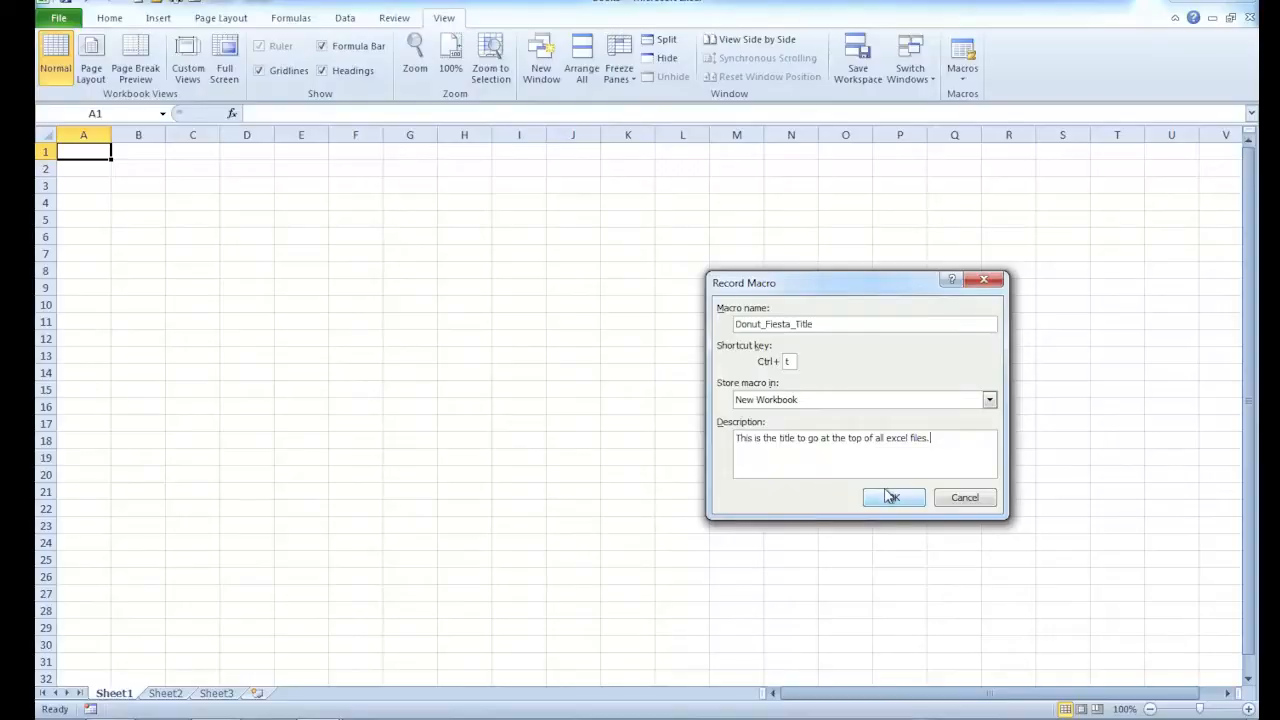
Start recording and type 'Donut Fiesta, Inc.' into cell A1.
left_click(894, 497)
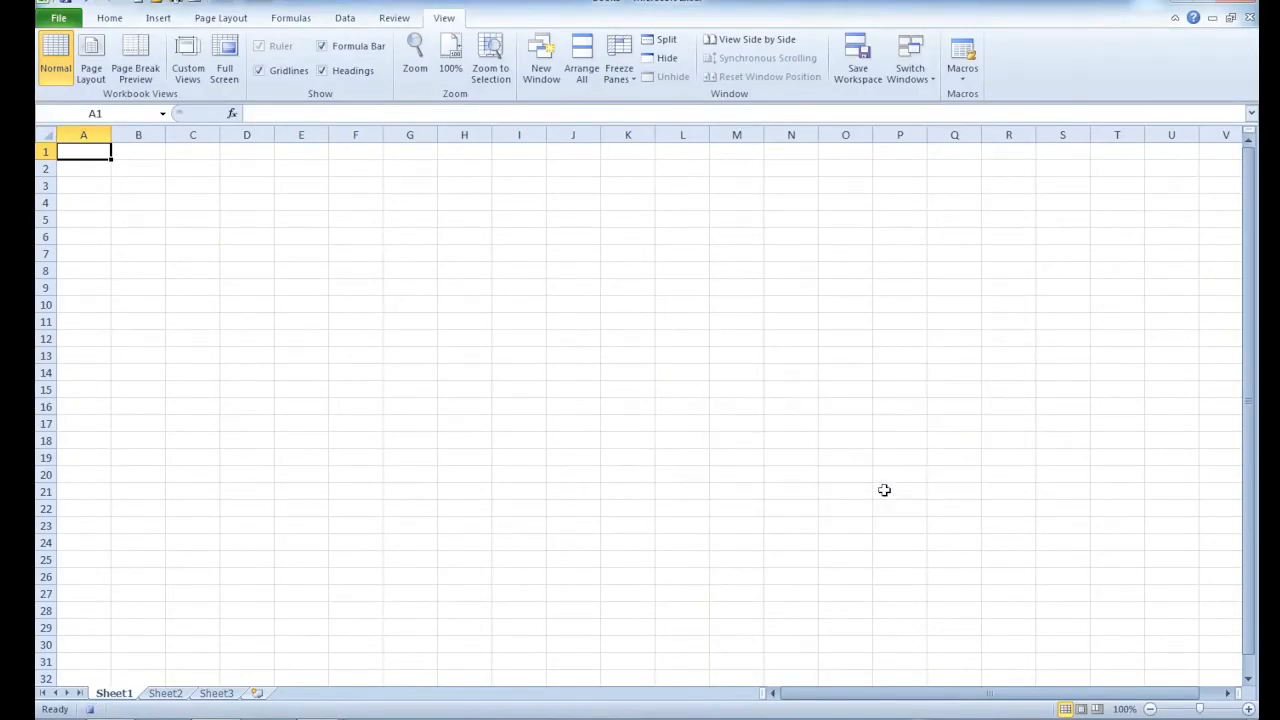
mouse_move(594, 478)
type("Donut F")
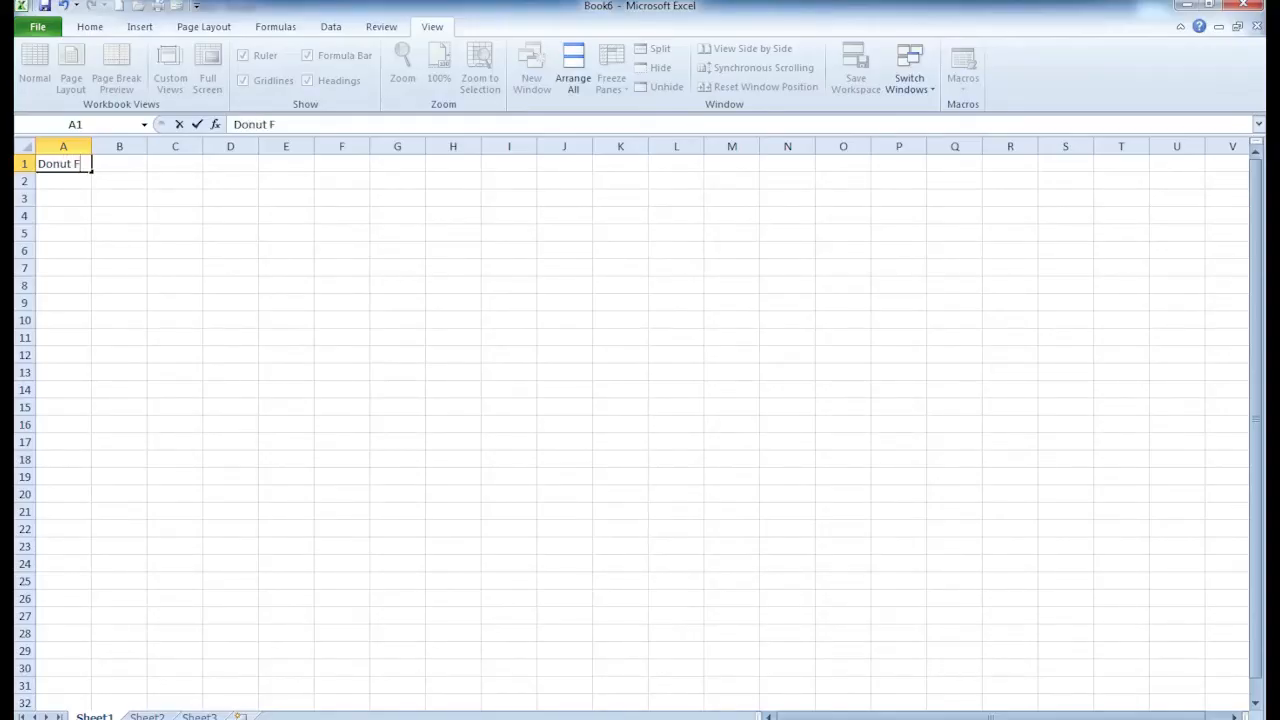
type("iesta,")
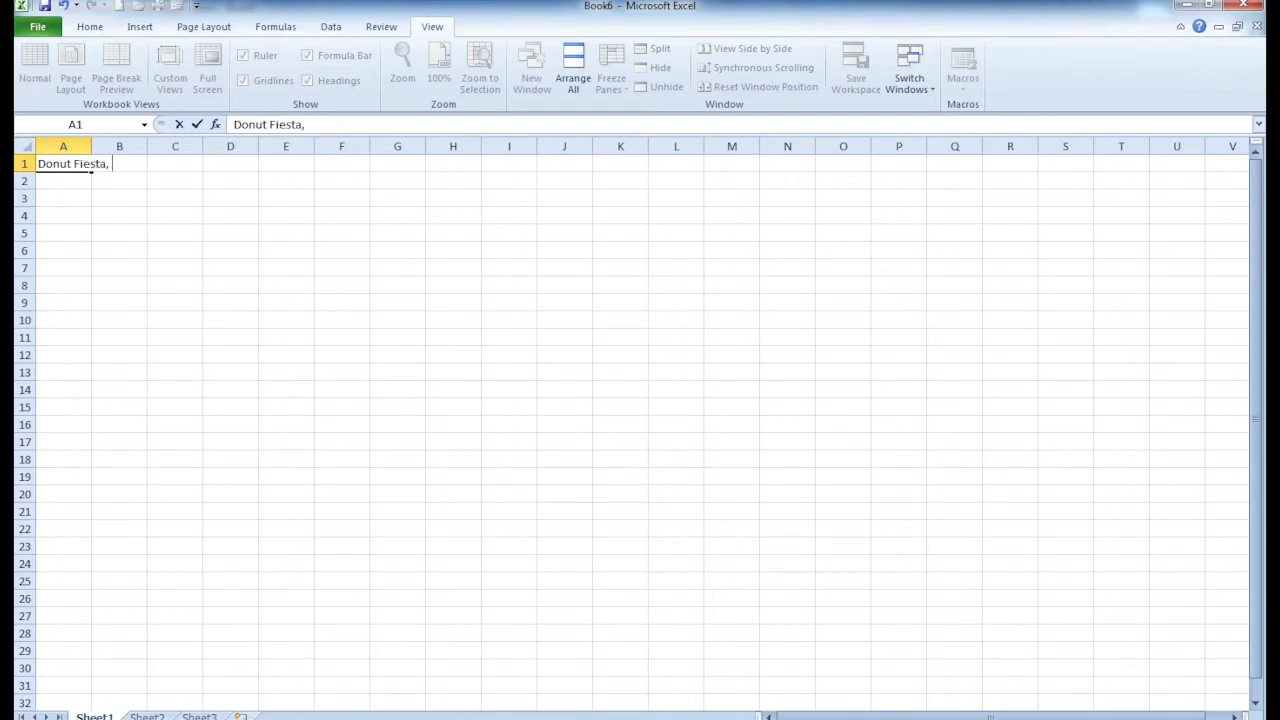
type("Inc.")
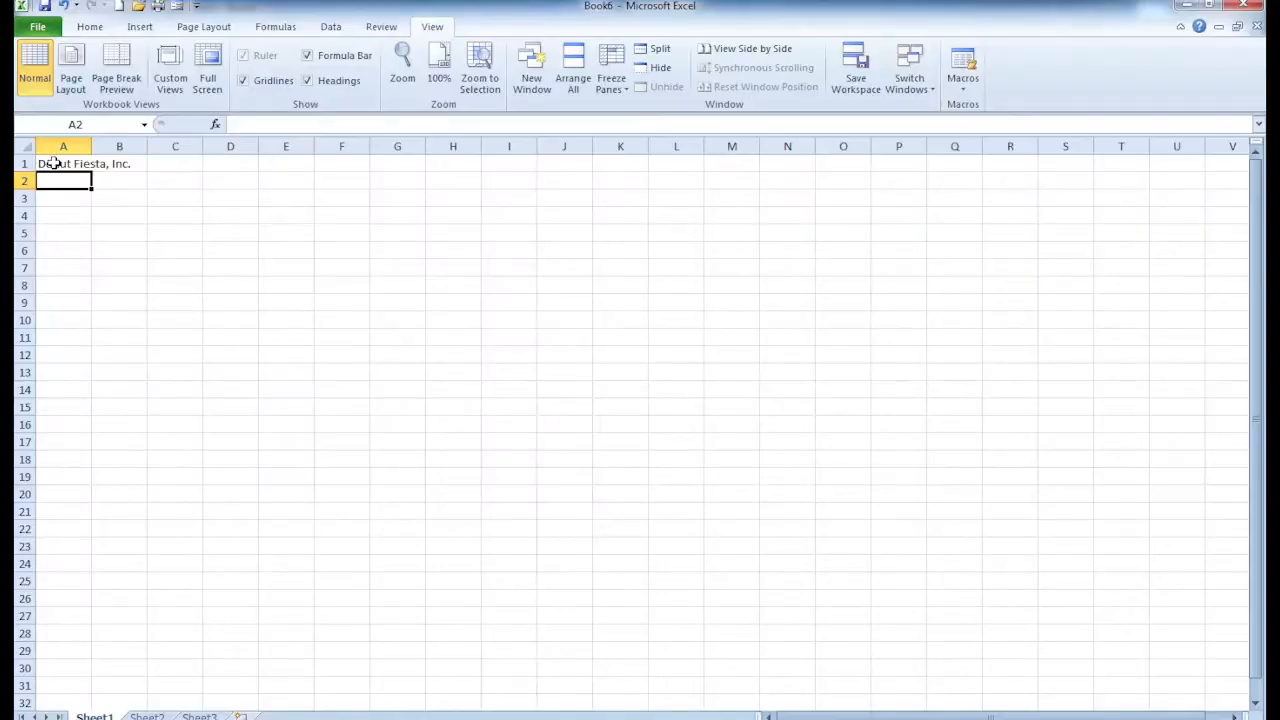
left_click(63, 163)
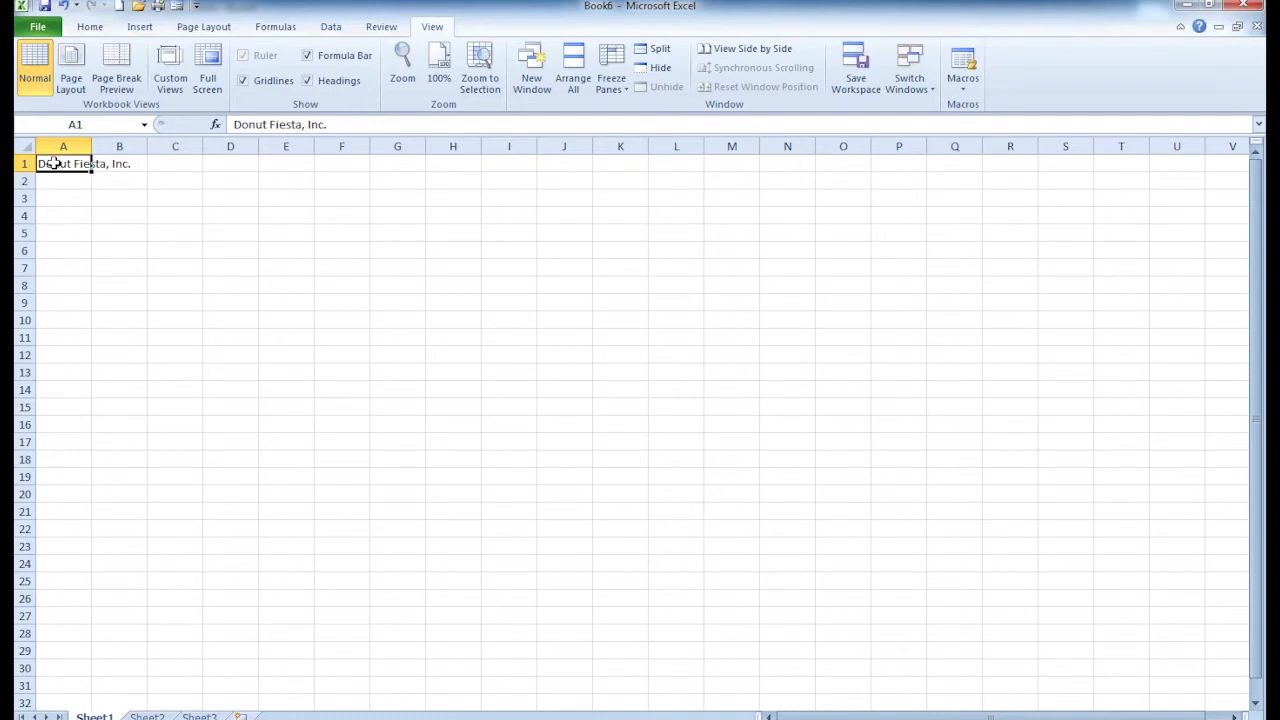
left_click(103, 26)
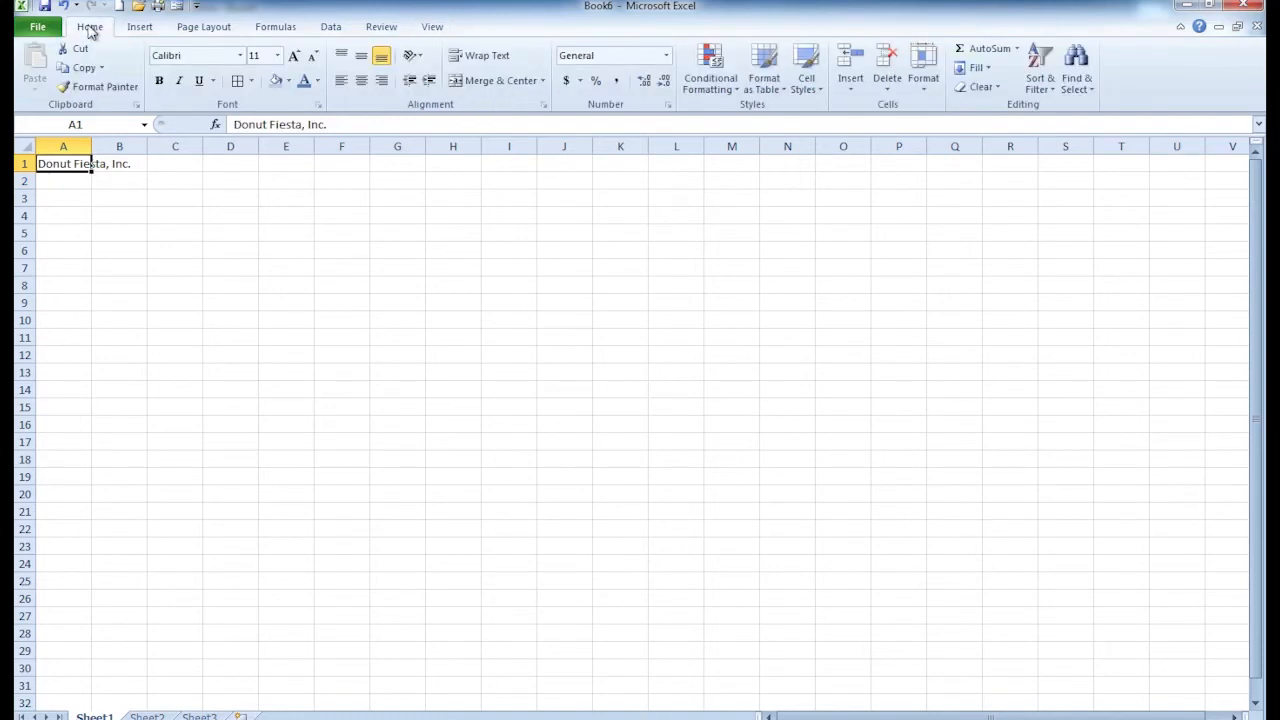
Set the A1 title to 16 point with a custom pink font colour.
left_click(275, 55)
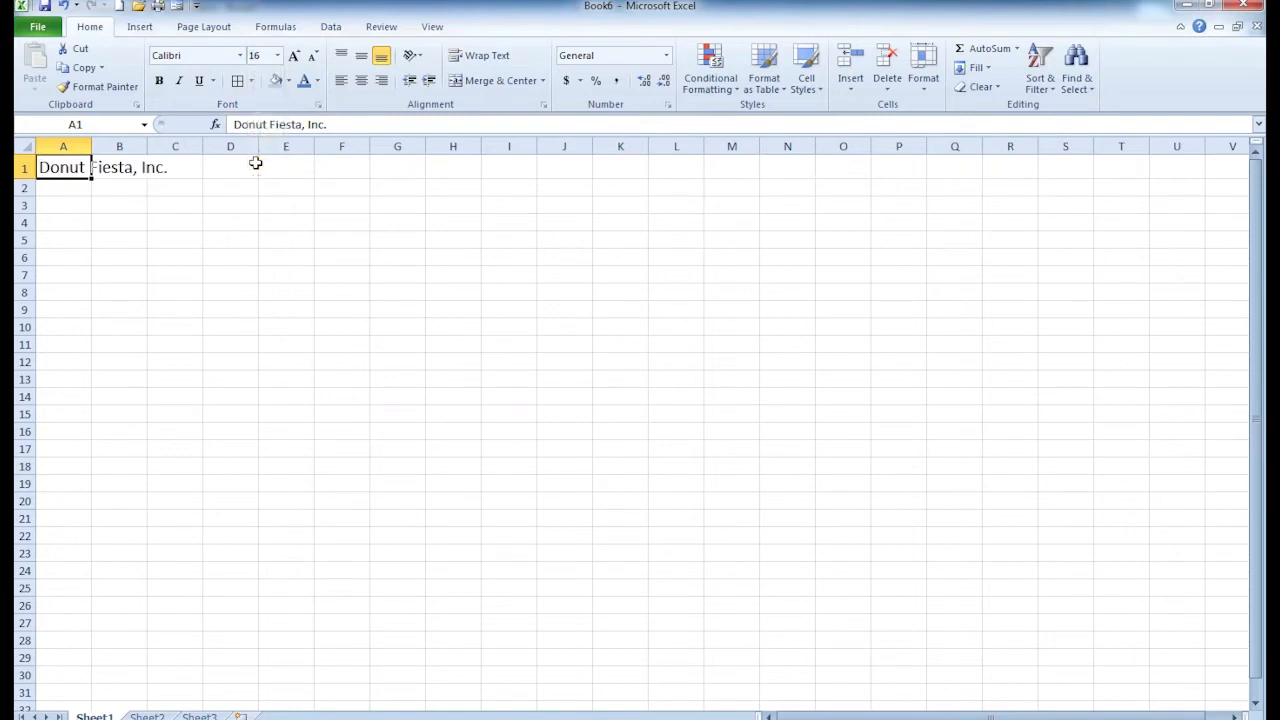
mouse_move(312, 103)
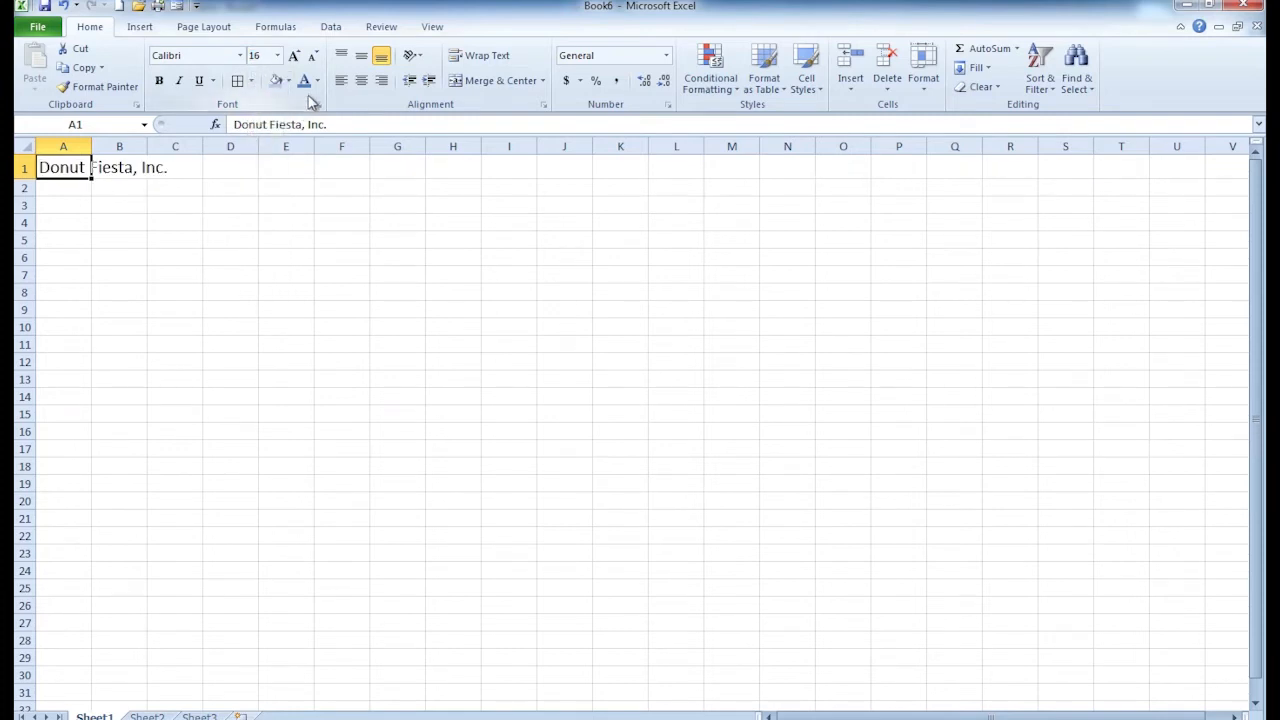
left_click(316, 81)
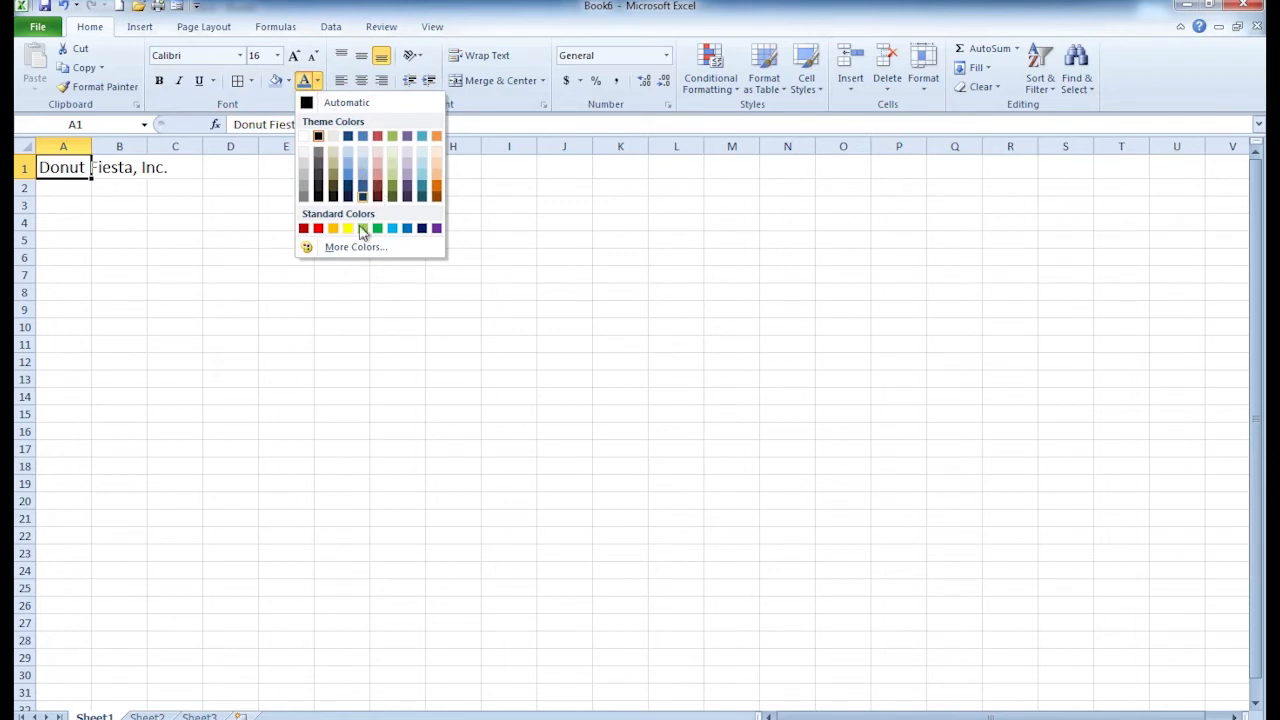
left_click(355, 247)
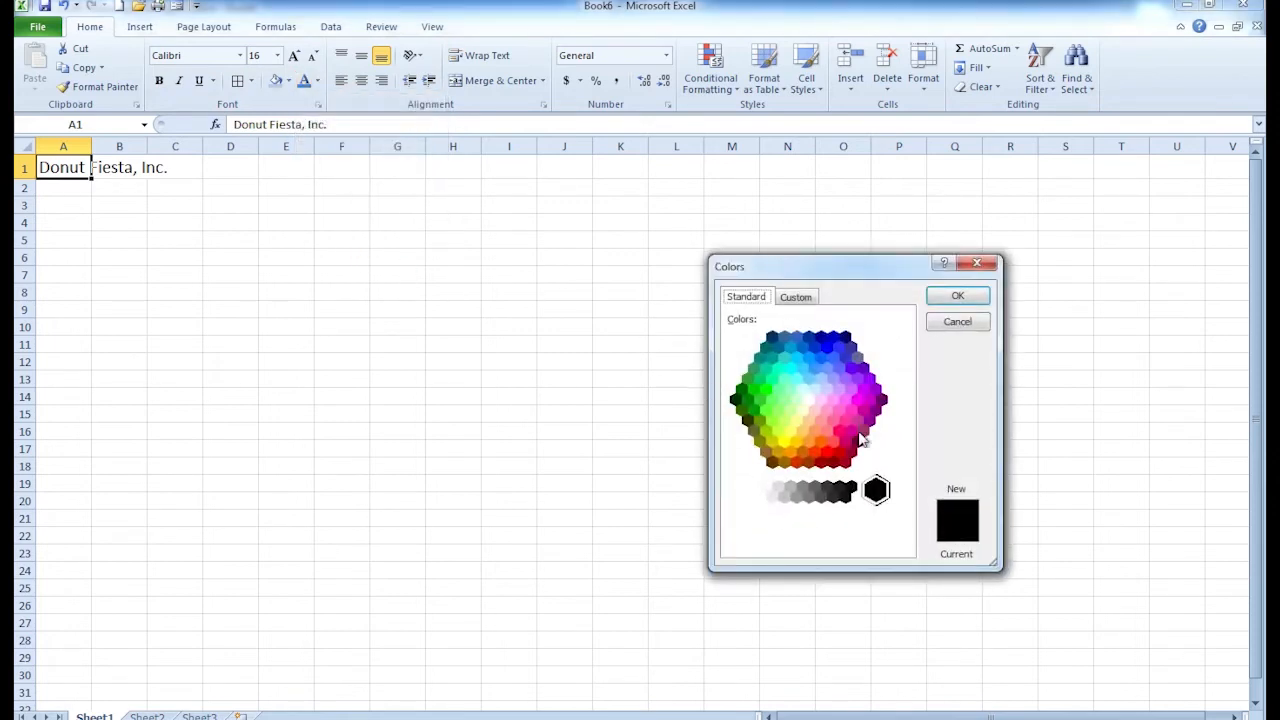
left_click(838, 430)
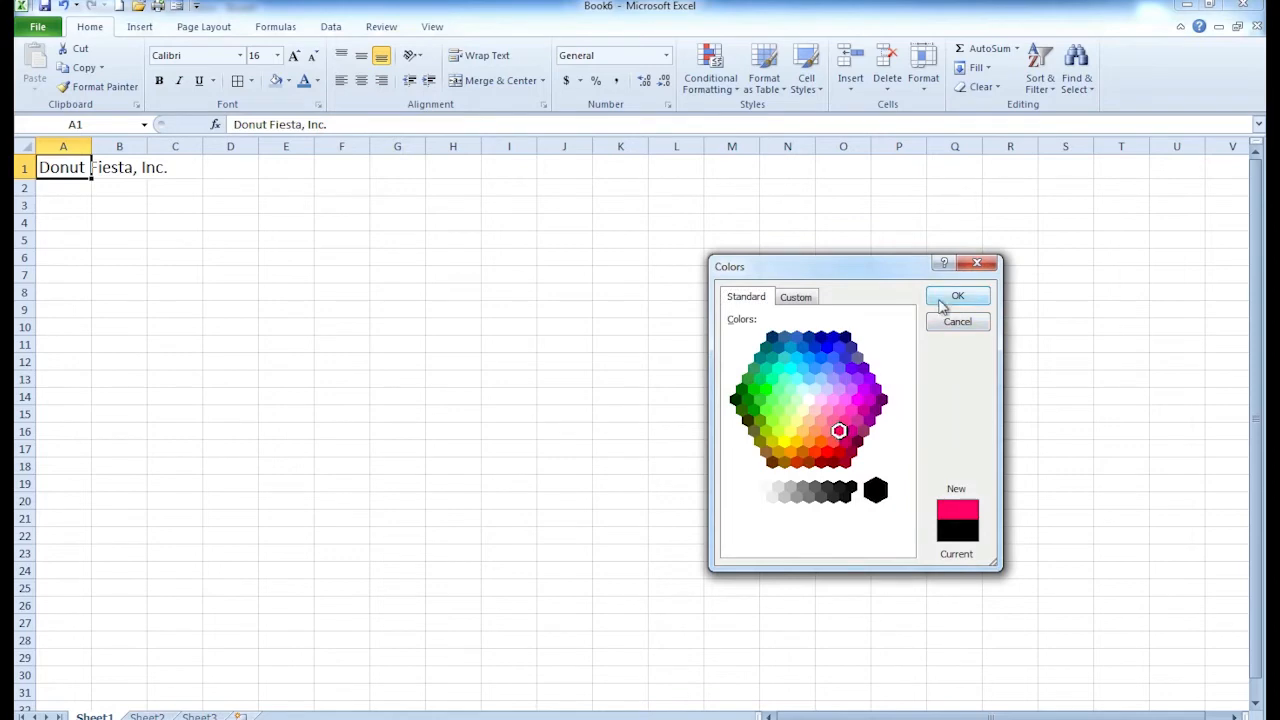
left_click(957, 296)
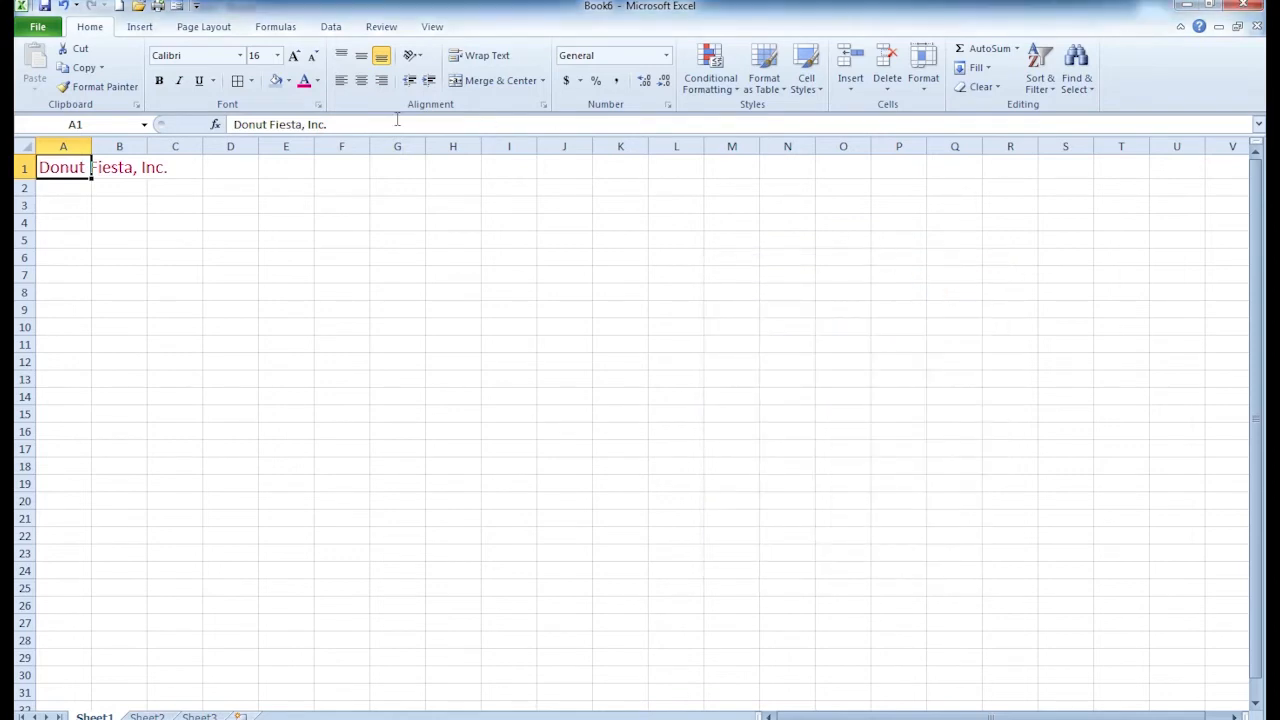
left_click(290, 80)
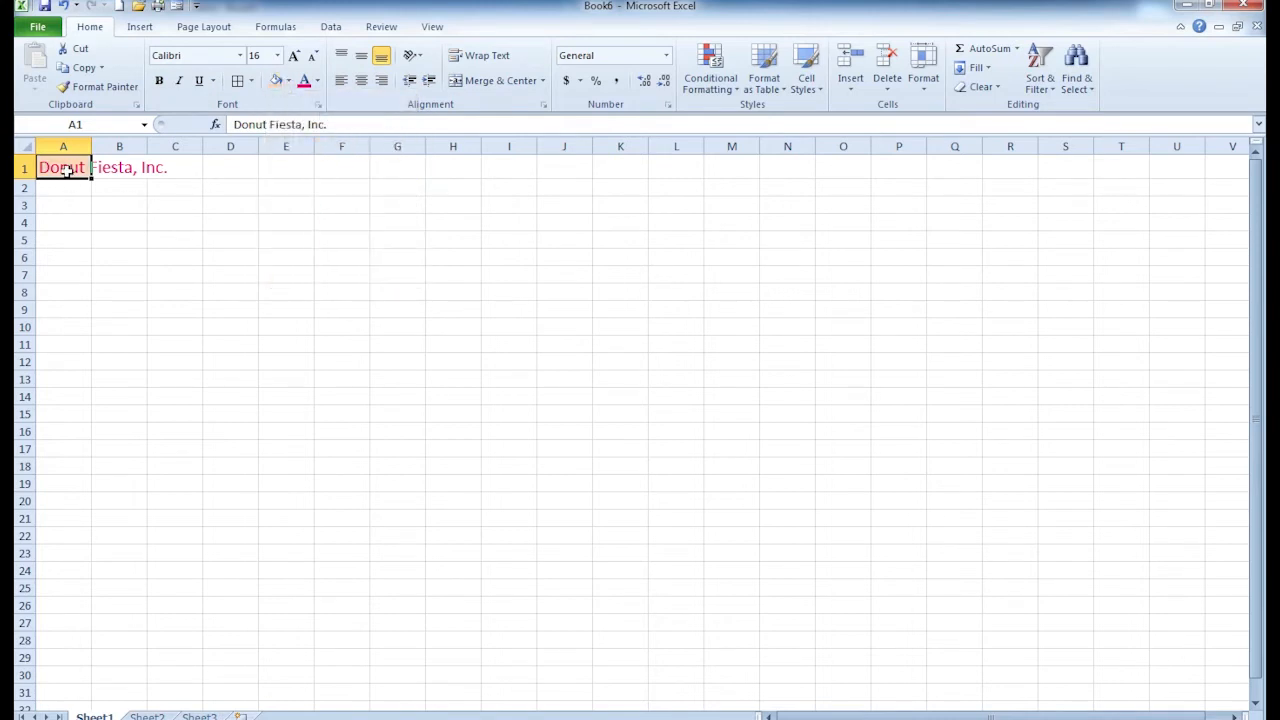
Merge and centre the title across cells A1:E1.
left_click_drag(62, 167, 285, 167)
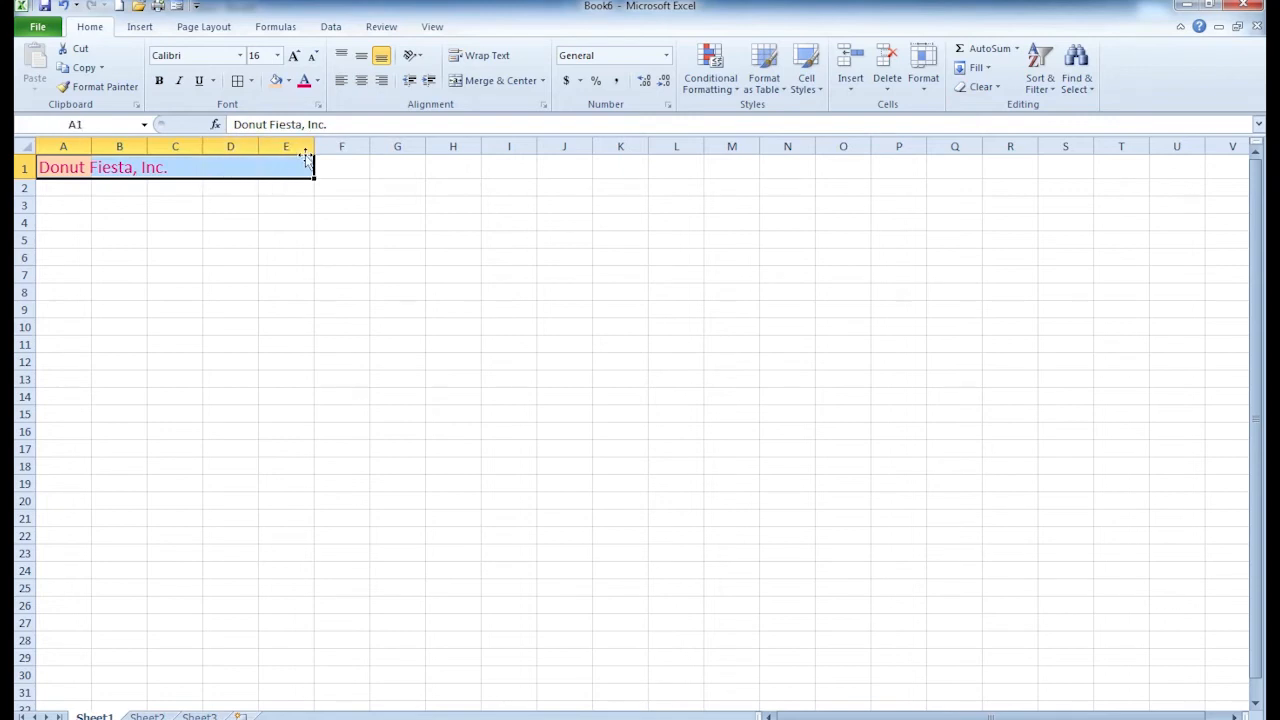
mouse_move(499, 80)
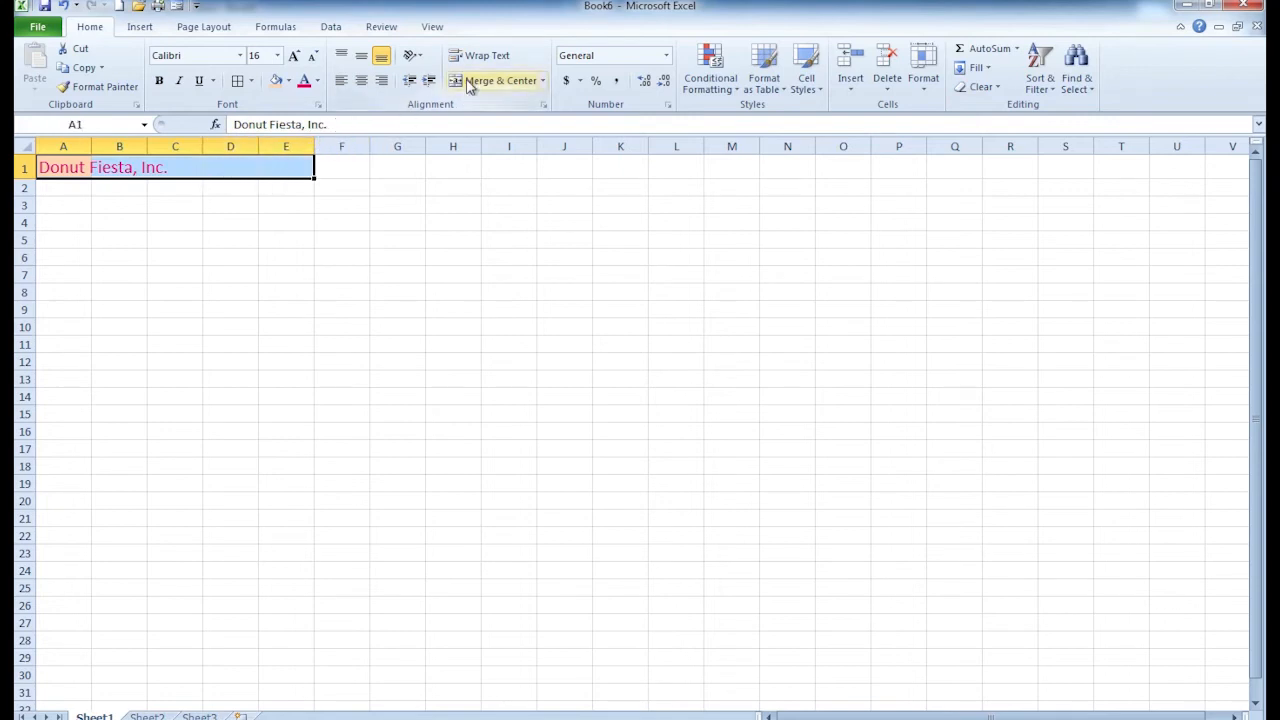
left_click(493, 80)
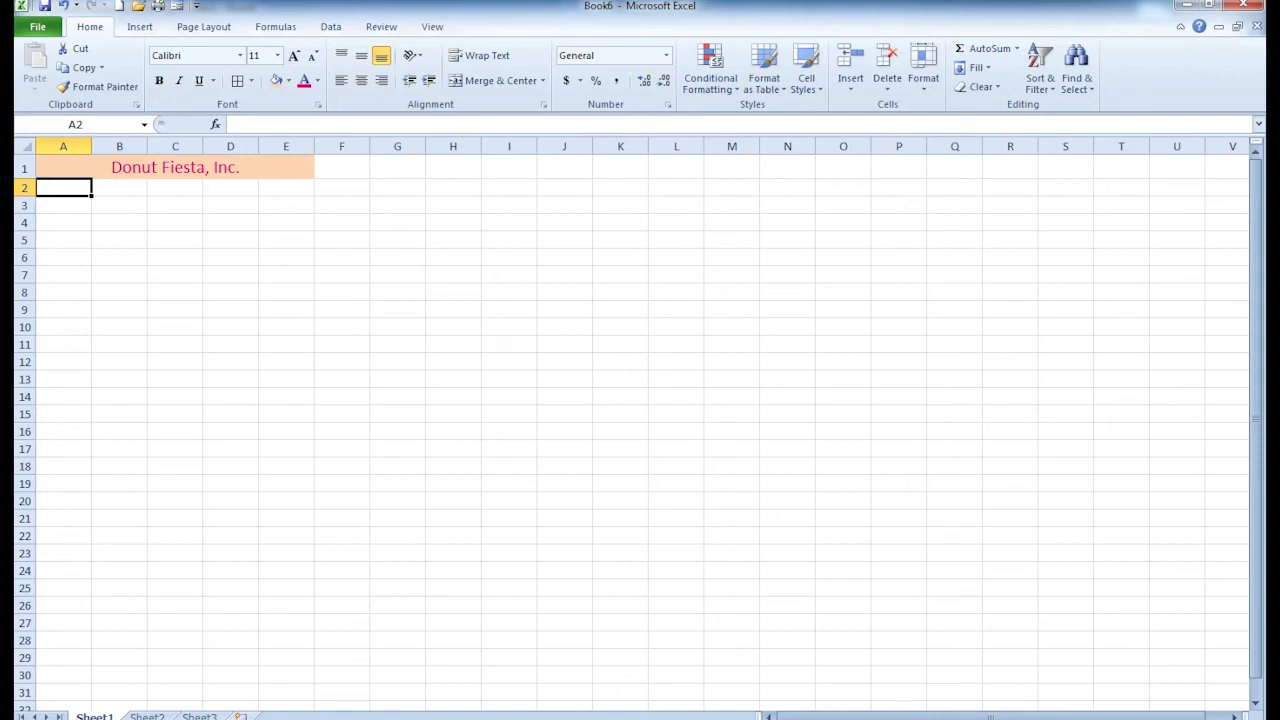
Create new workbook Book8 and add the 'Donut Fiesta, Inc.' title.
left_click(120, 7)
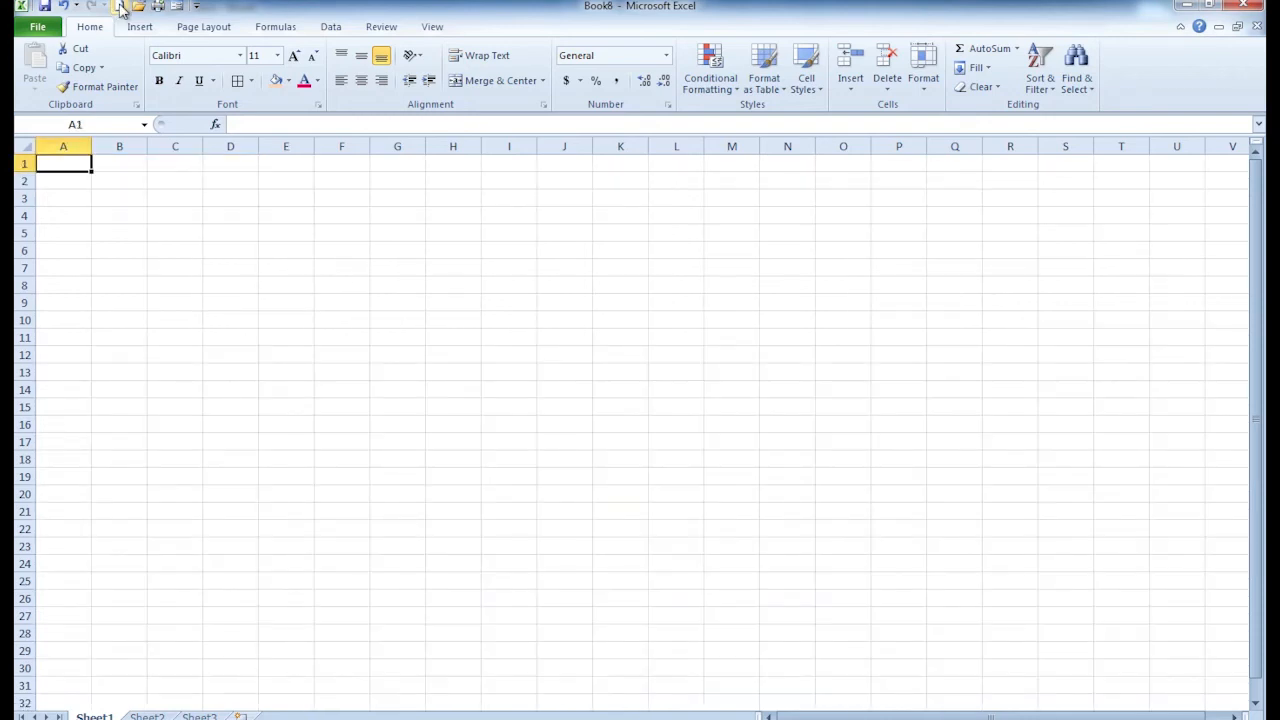
mouse_move(64, 162)
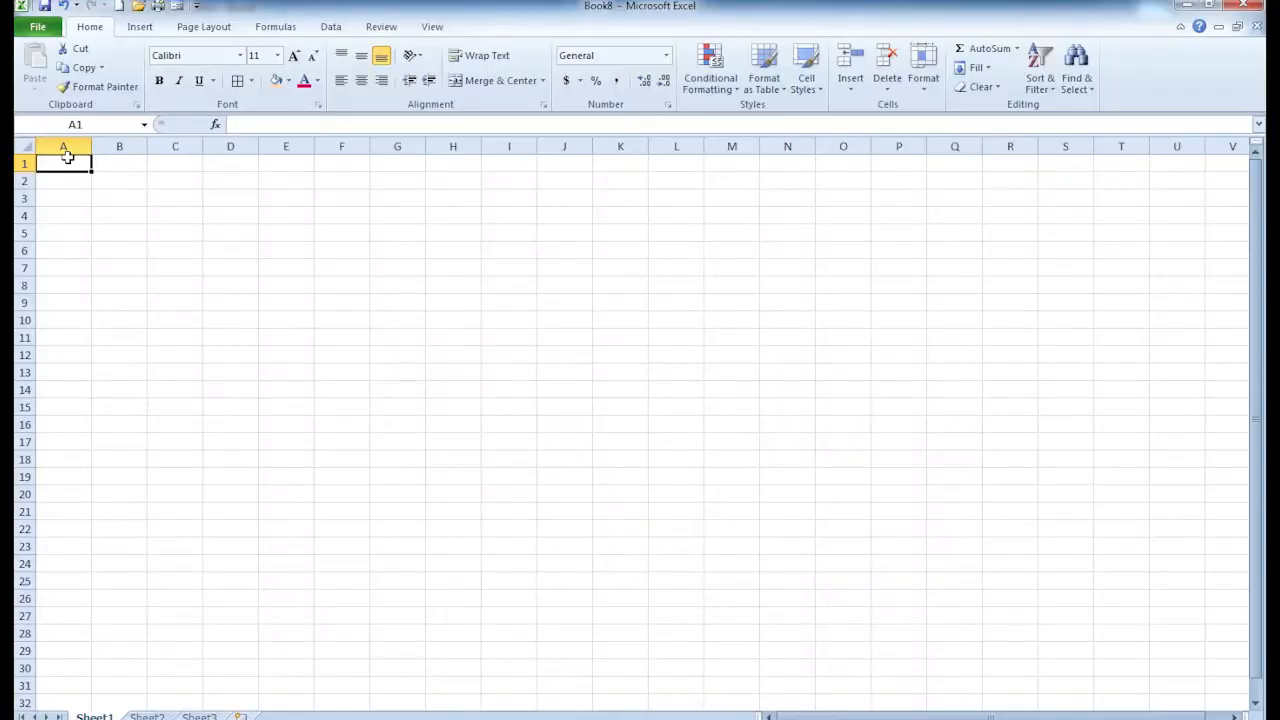
type("Donut Fiesta, Inc.")
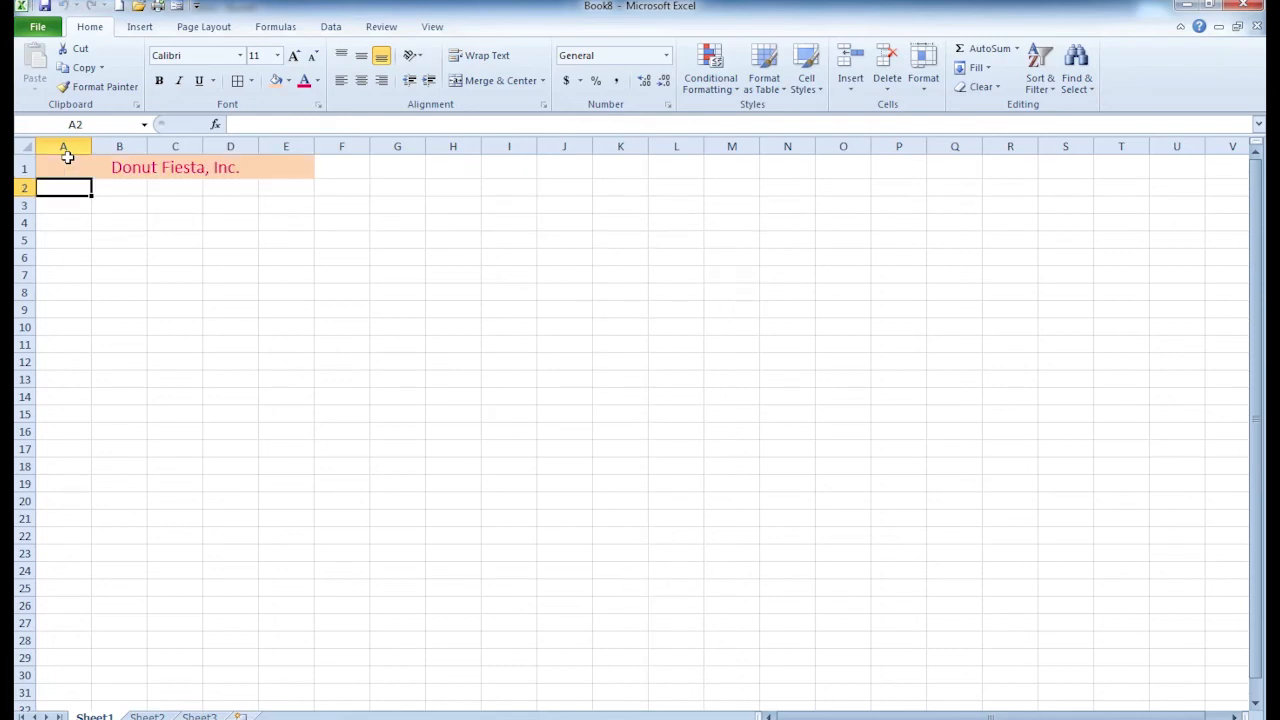